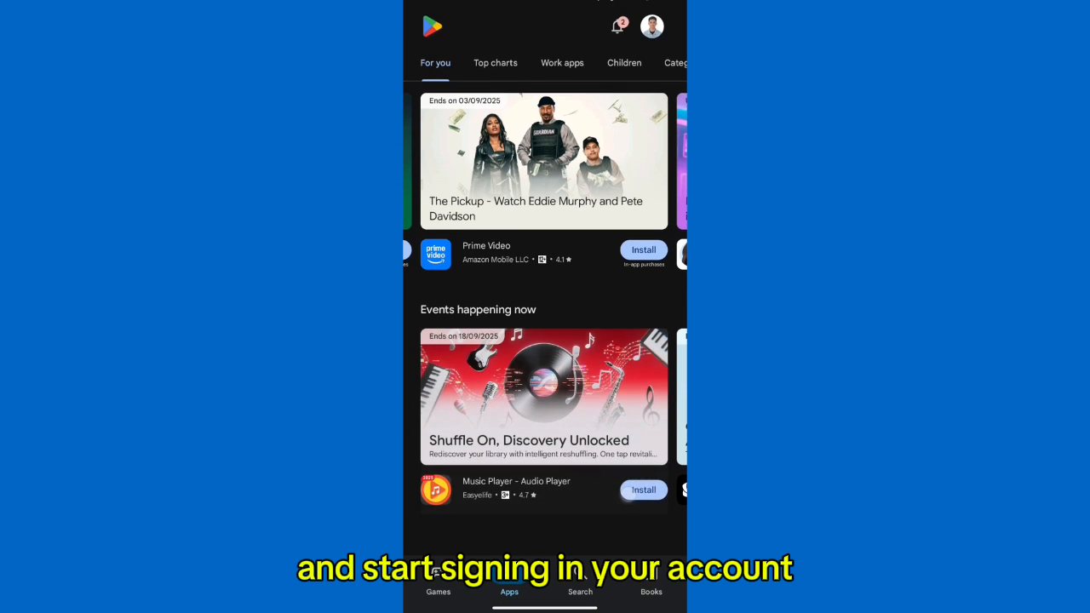
# - Search the Play Store for netmirror and scroll through the streaming apps returned
pyautogui.click(579, 591)
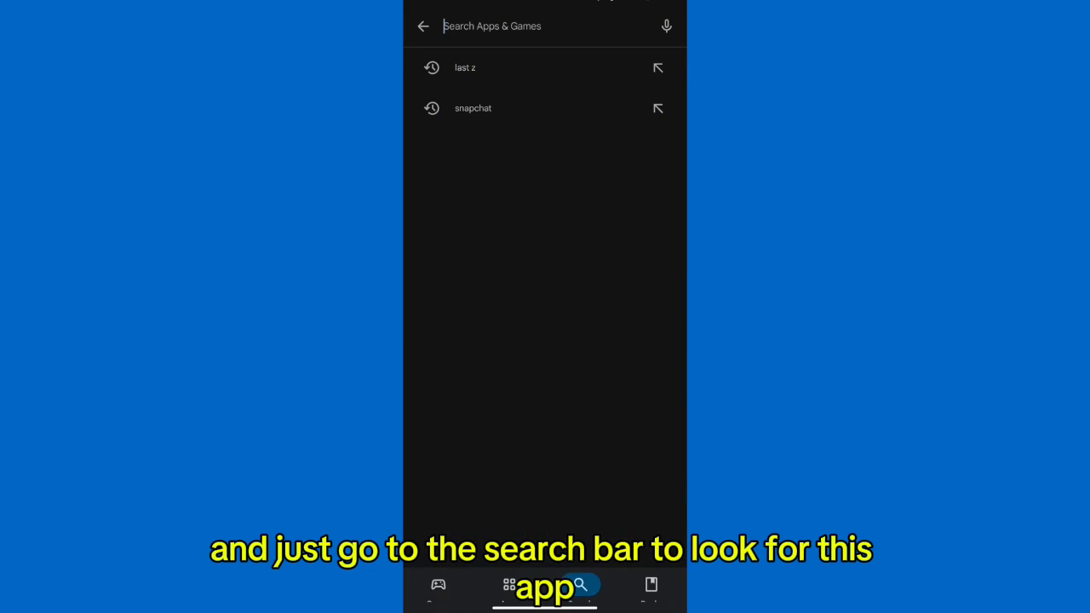
pyautogui.write('netk')
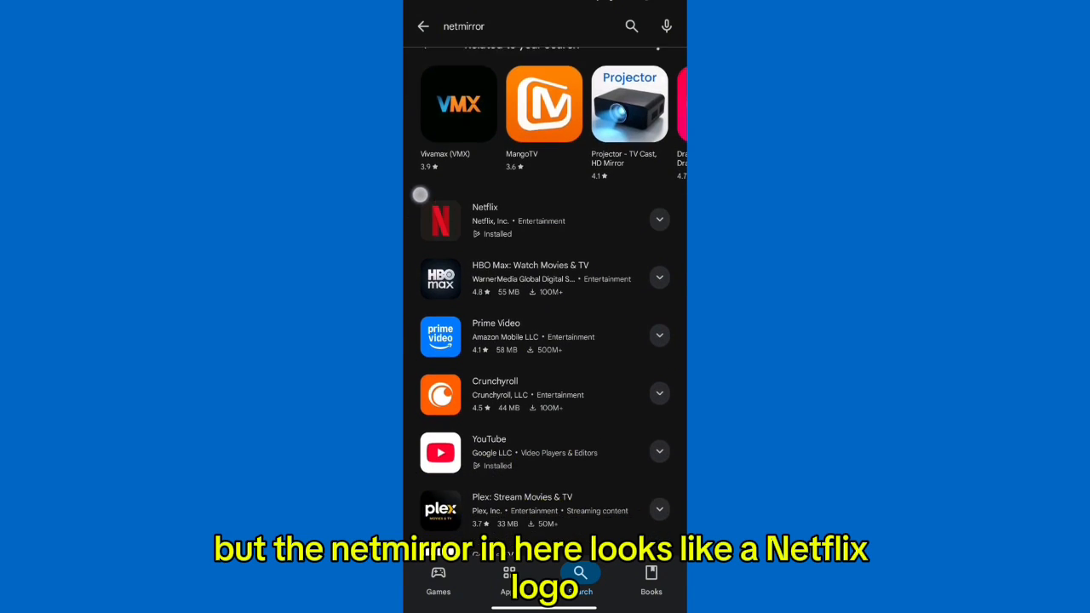
pyautogui.scroll(-3)
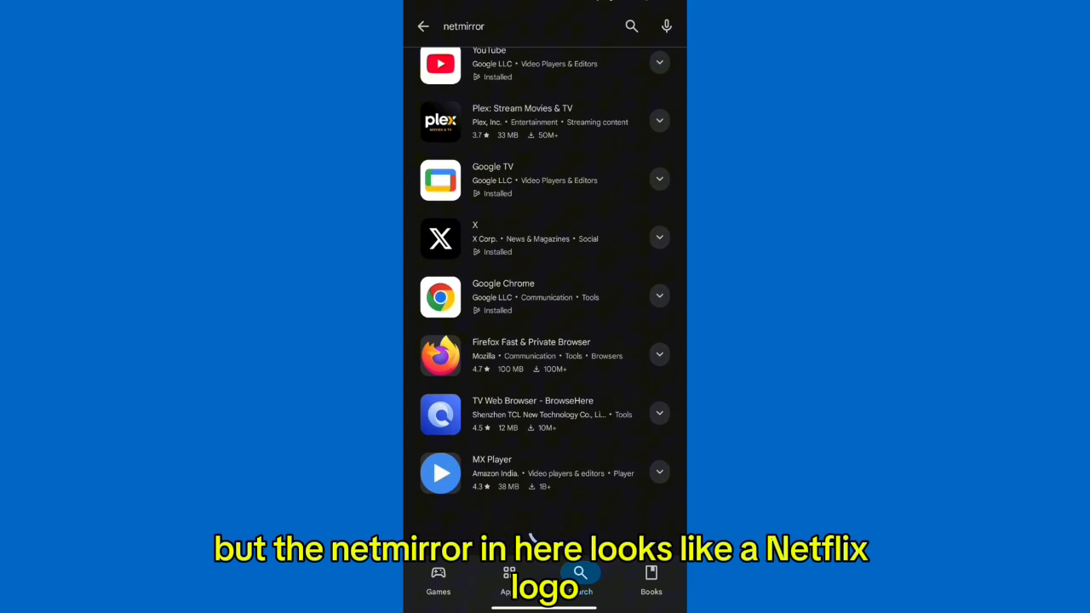
pyautogui.scroll(3)
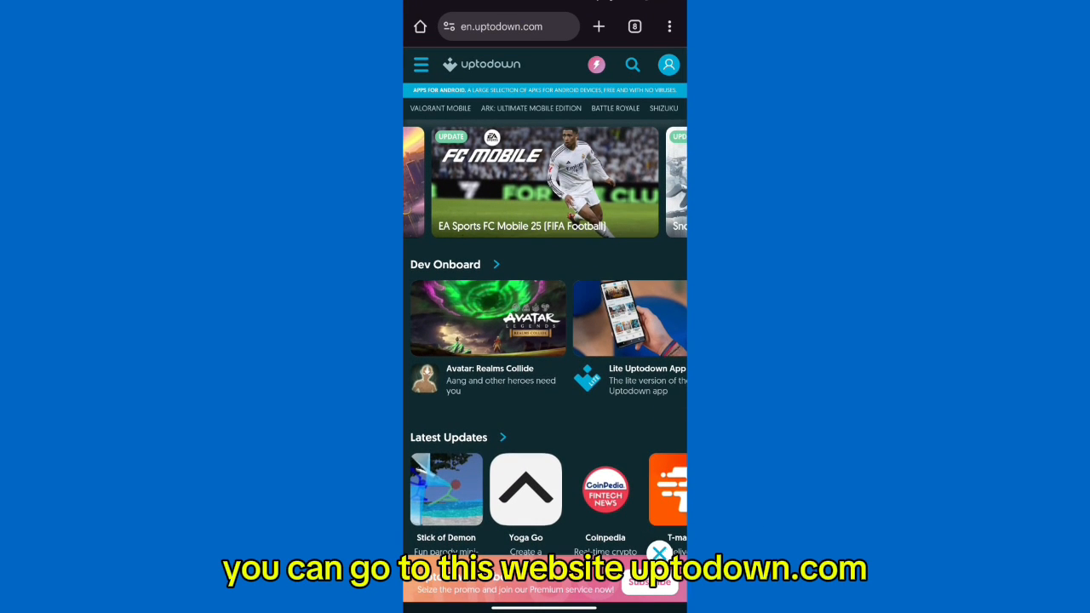
# - Search Uptodown for Netmirror and find no matching app in the results
pyautogui.click(633, 65)
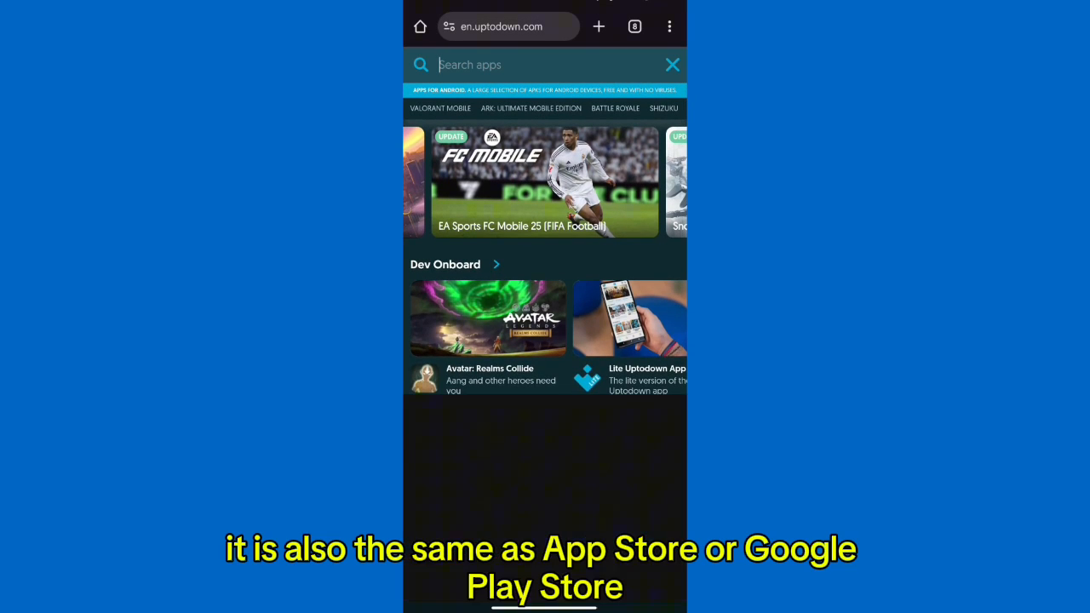
pyautogui.write('Netmi')
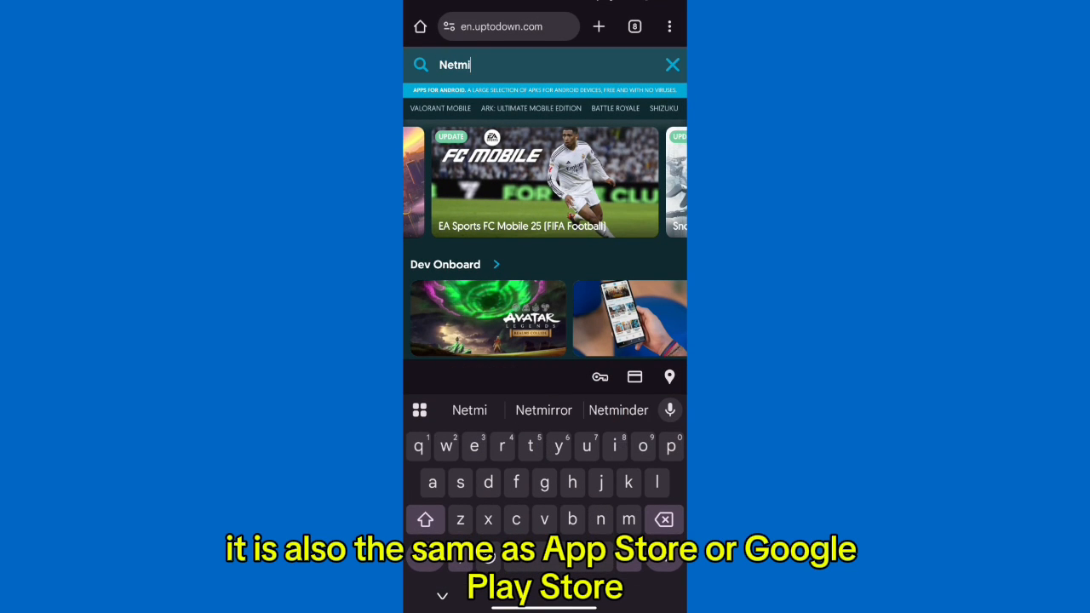
pyautogui.click(543, 408)
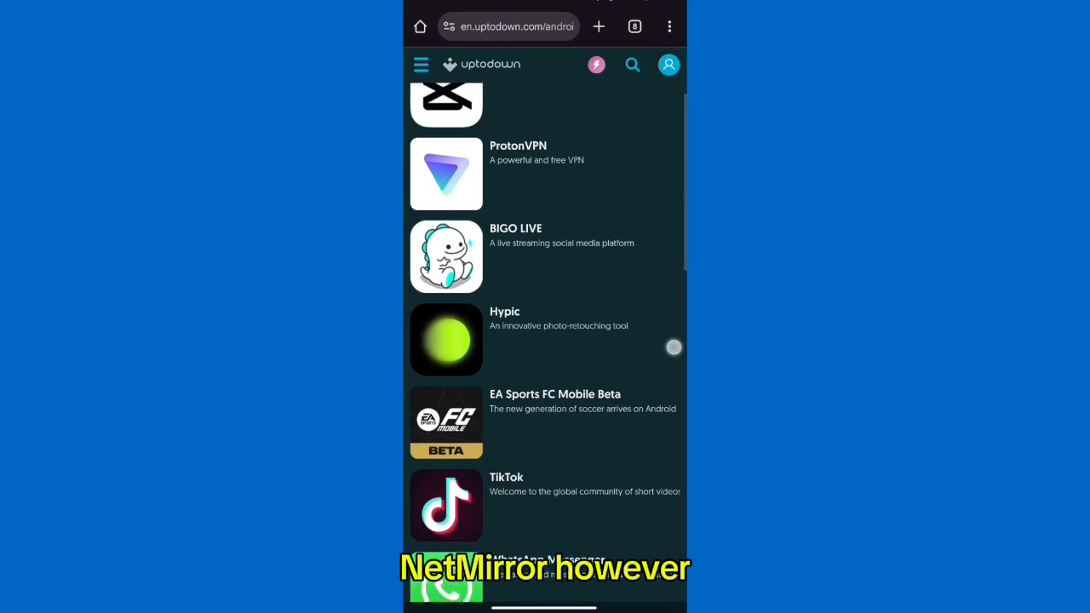
pyautogui.click(632, 65)
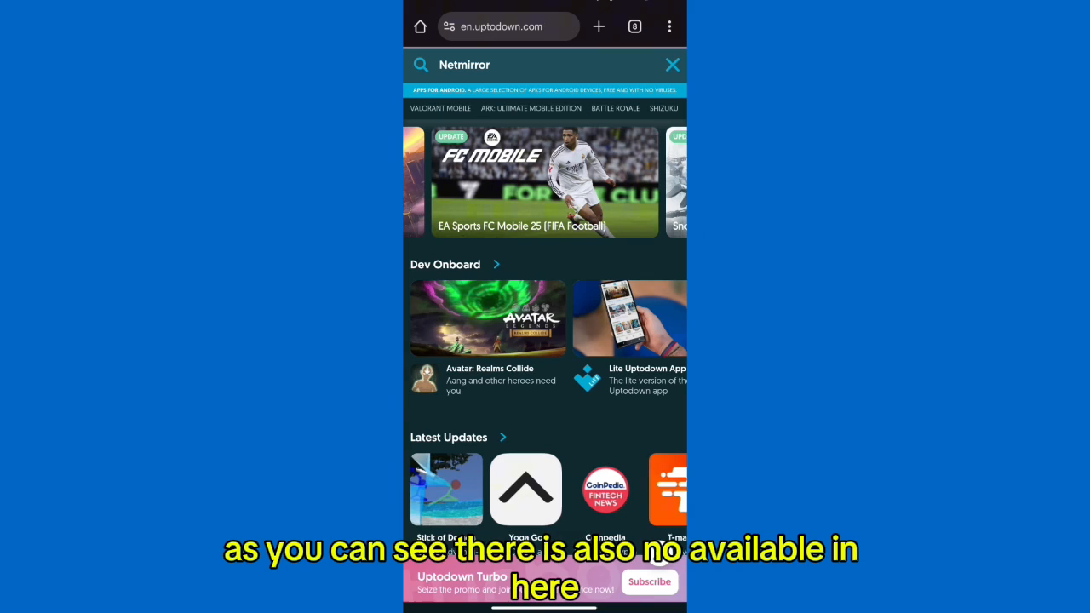
# - Switch the browser to the APKPure site tab
pyautogui.click(633, 28)
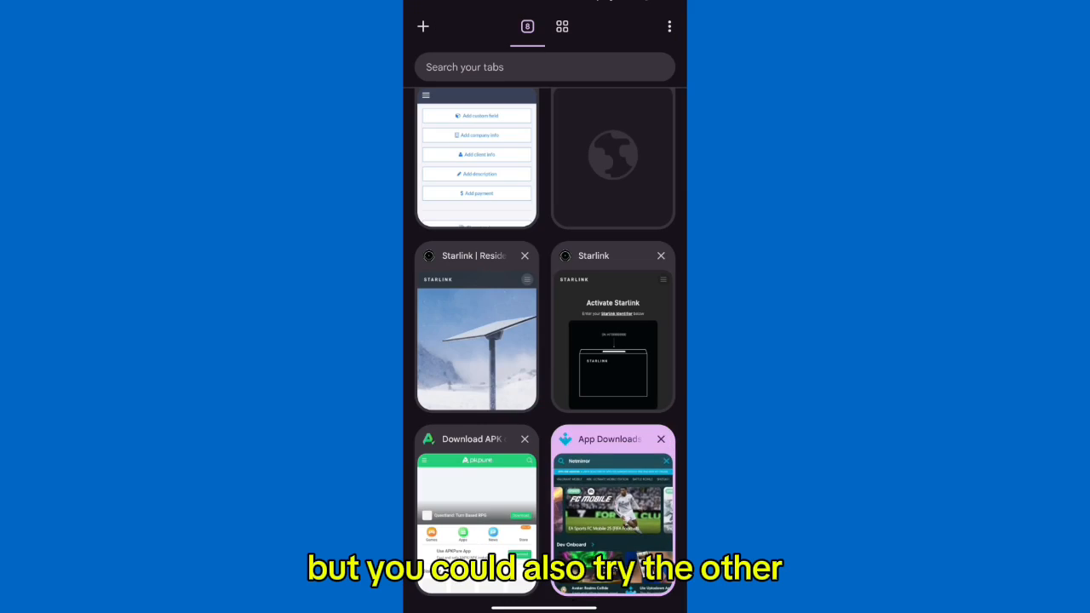
pyautogui.click(476, 503)
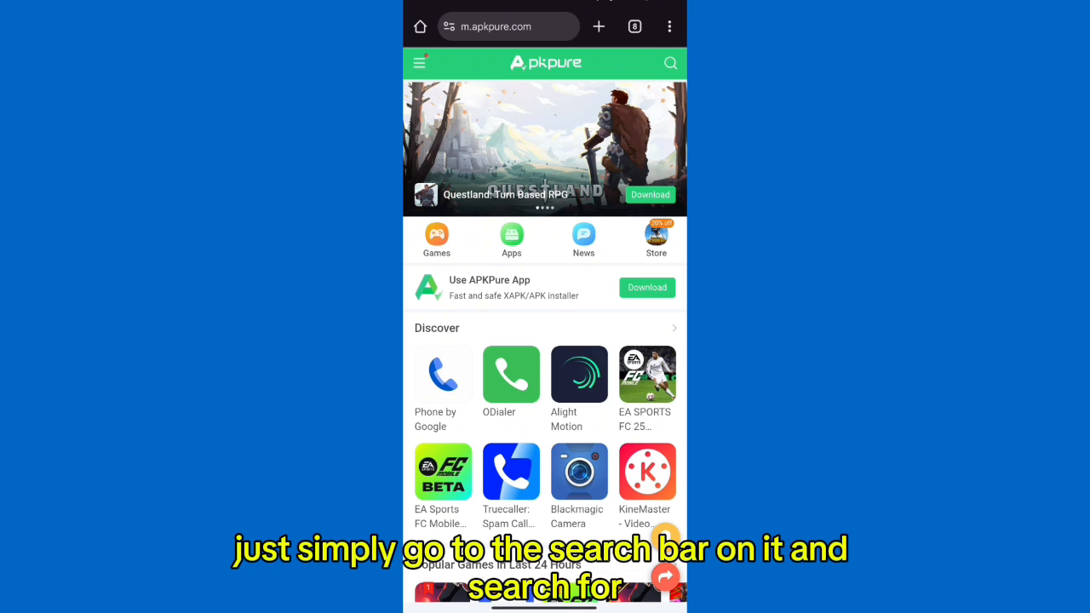
# - Search APKPure for Netmirror, getting results like Netflix and Prime Video
pyautogui.click(671, 63)
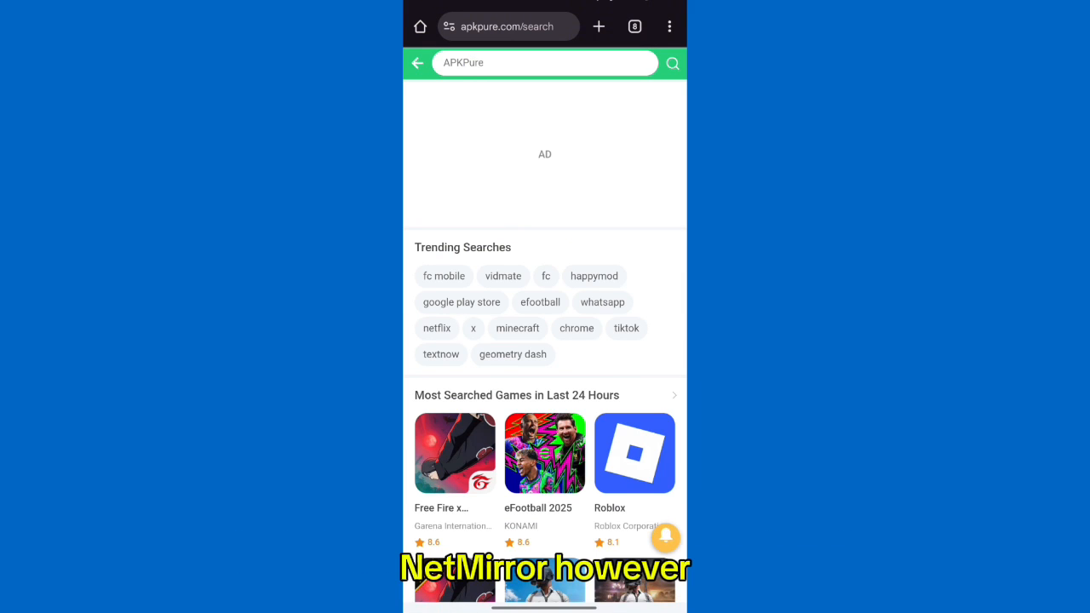
pyautogui.write('N')
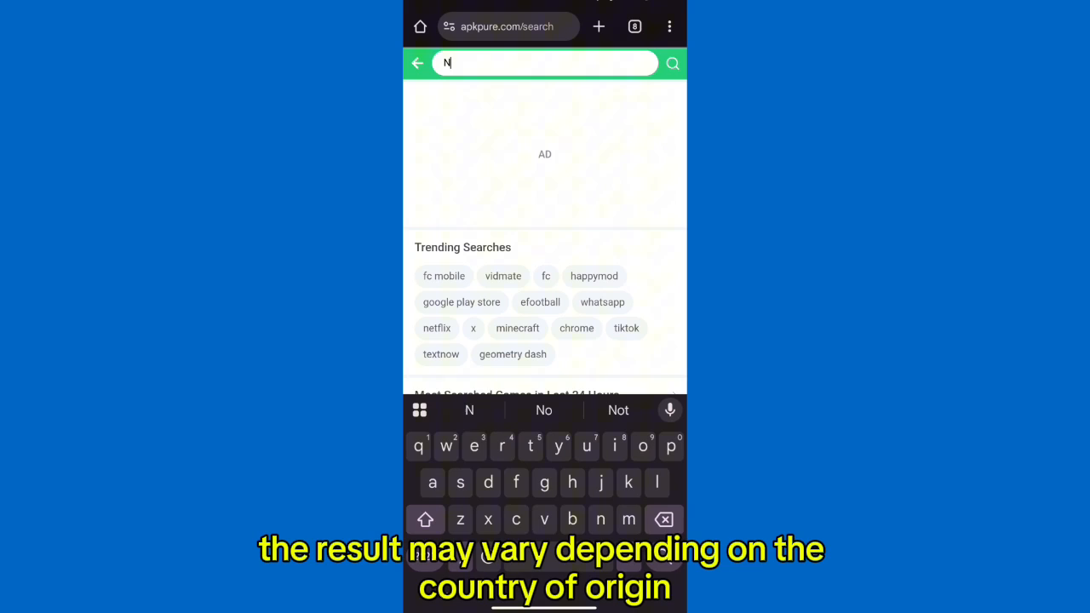
pyautogui.write('etmi')
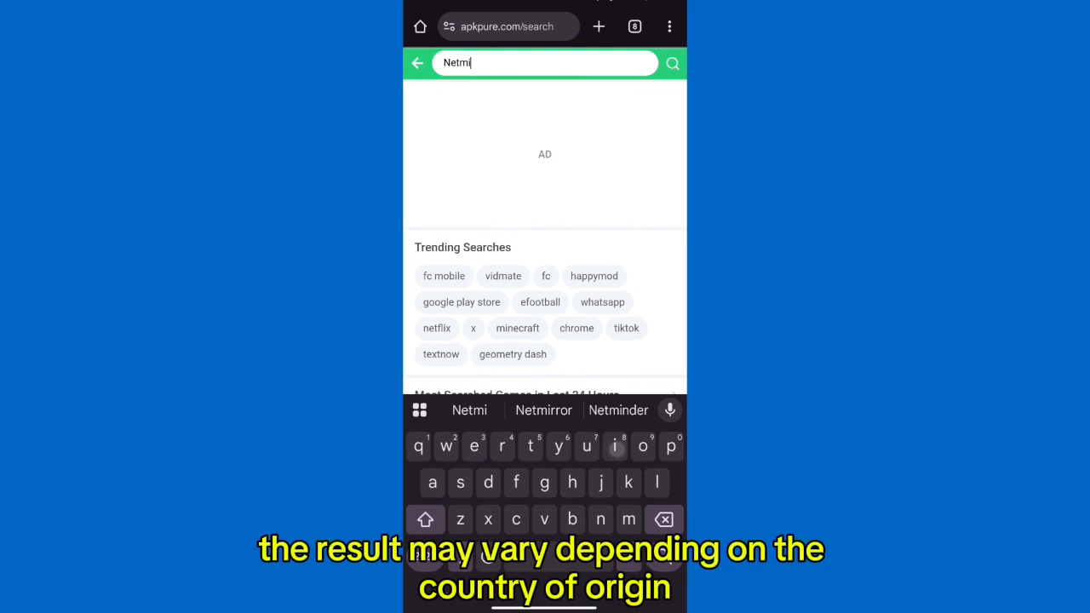
pyautogui.click(543, 409)
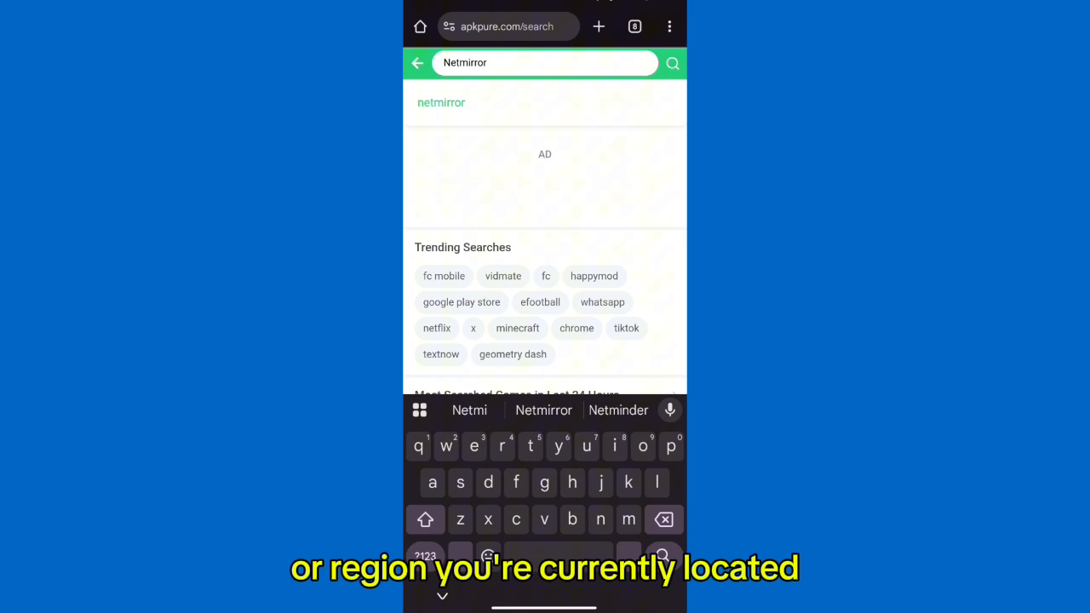
pyautogui.click(671, 62)
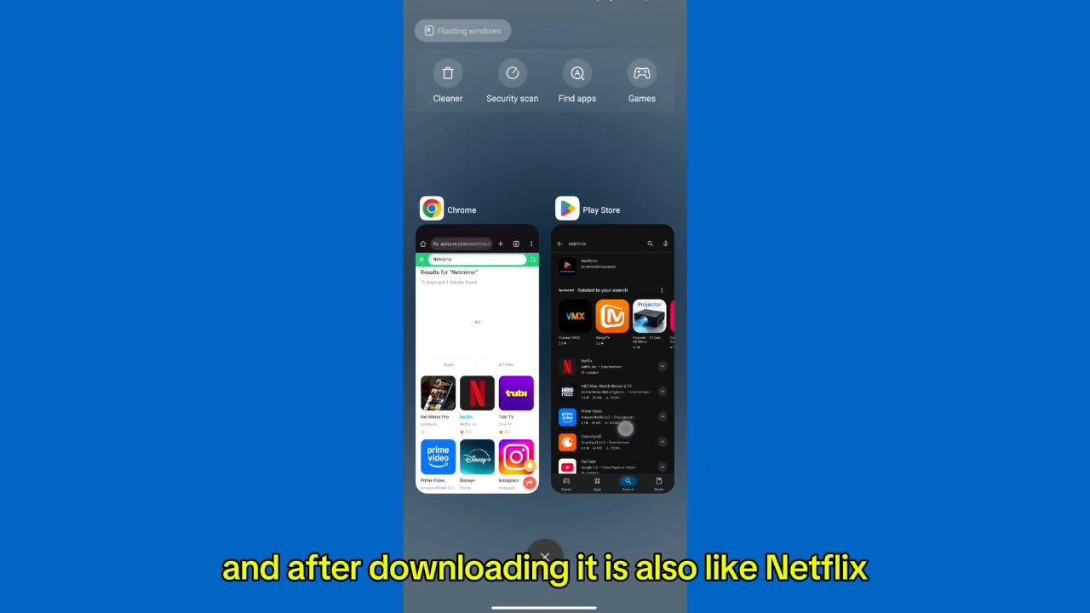
# - Return to the Play Store and look over the Netflix app page details and screenshots
pyautogui.click(611, 357)
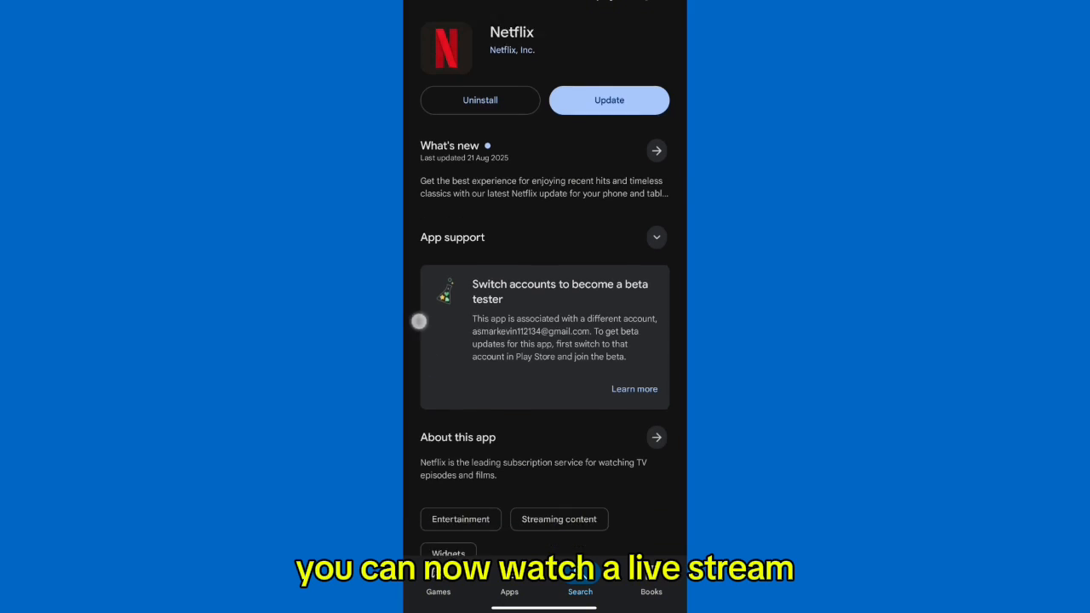
pyautogui.scroll(-3)
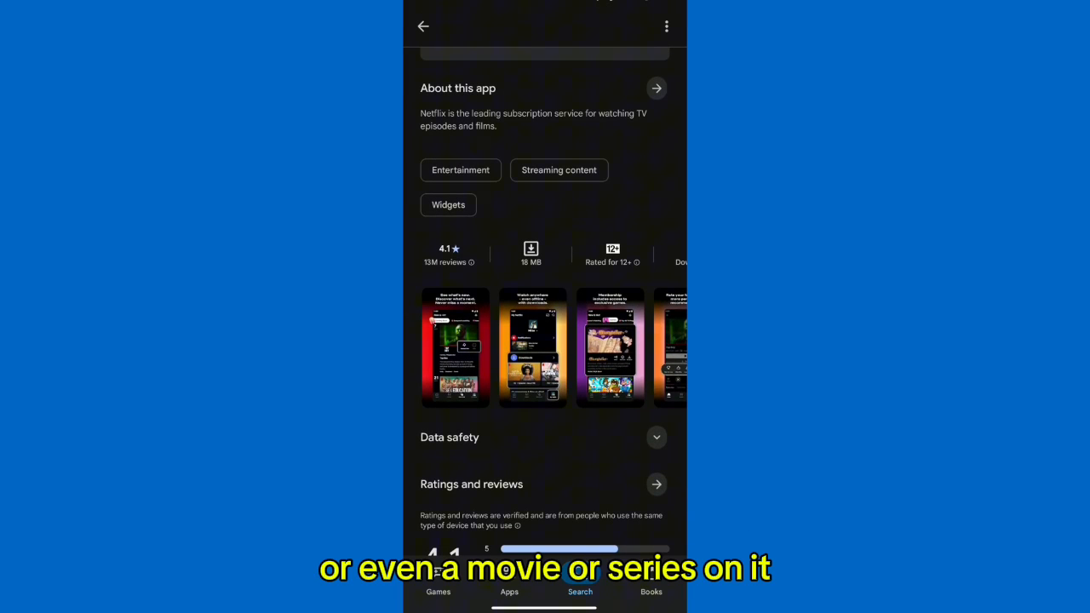